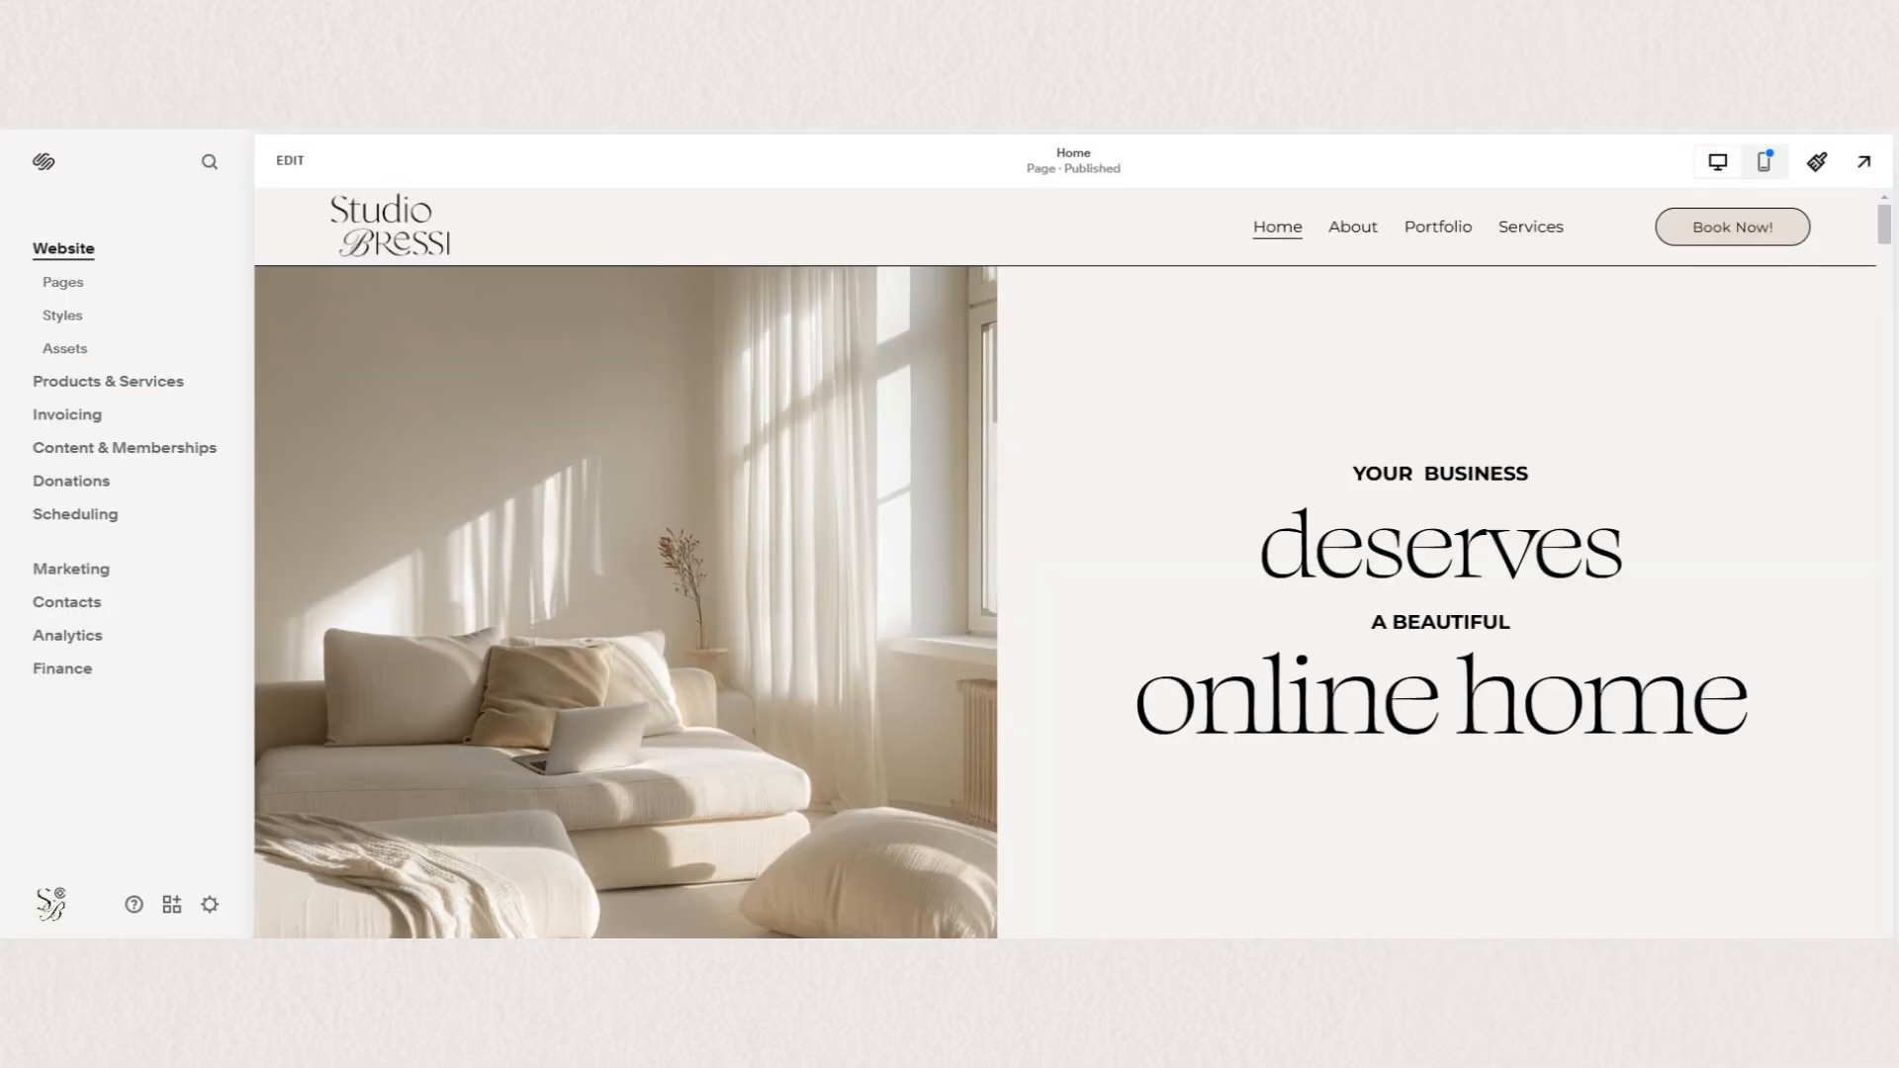
mouse_move(869, 511)
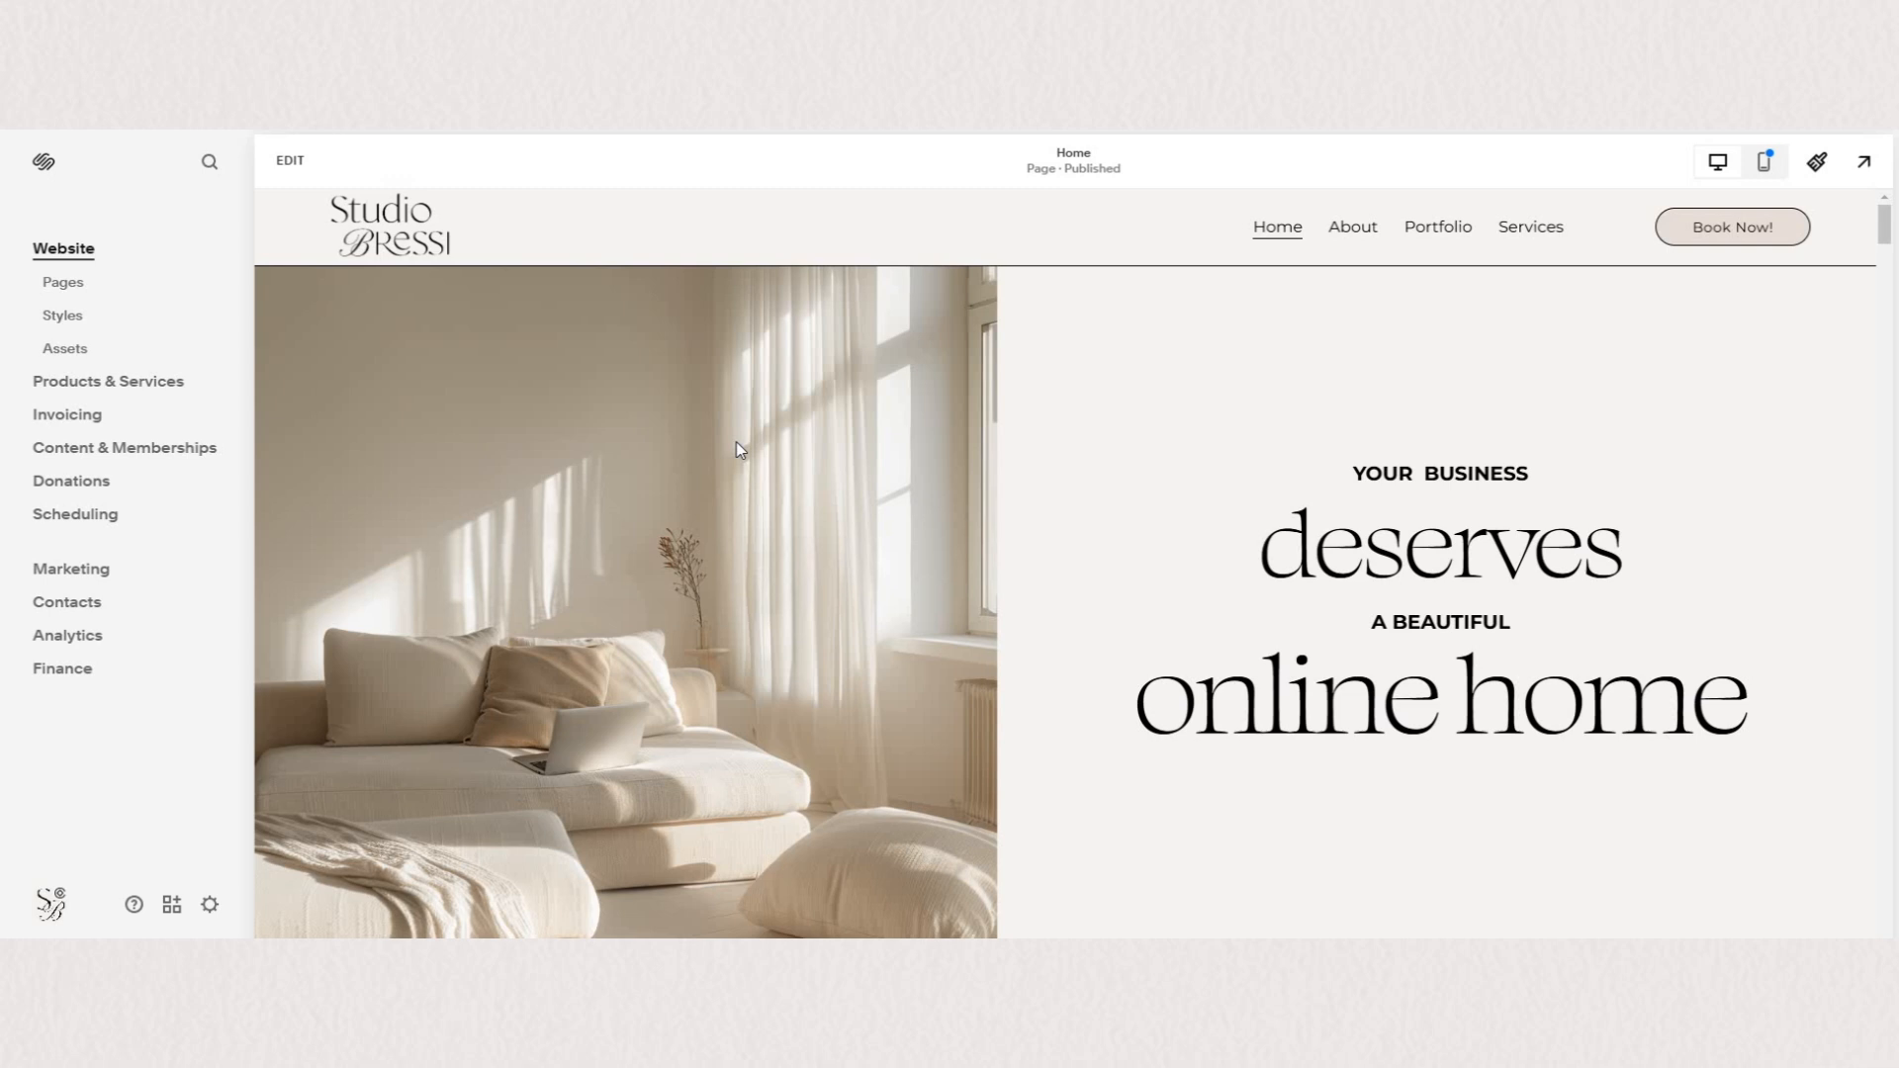
mouse_move(53, 301)
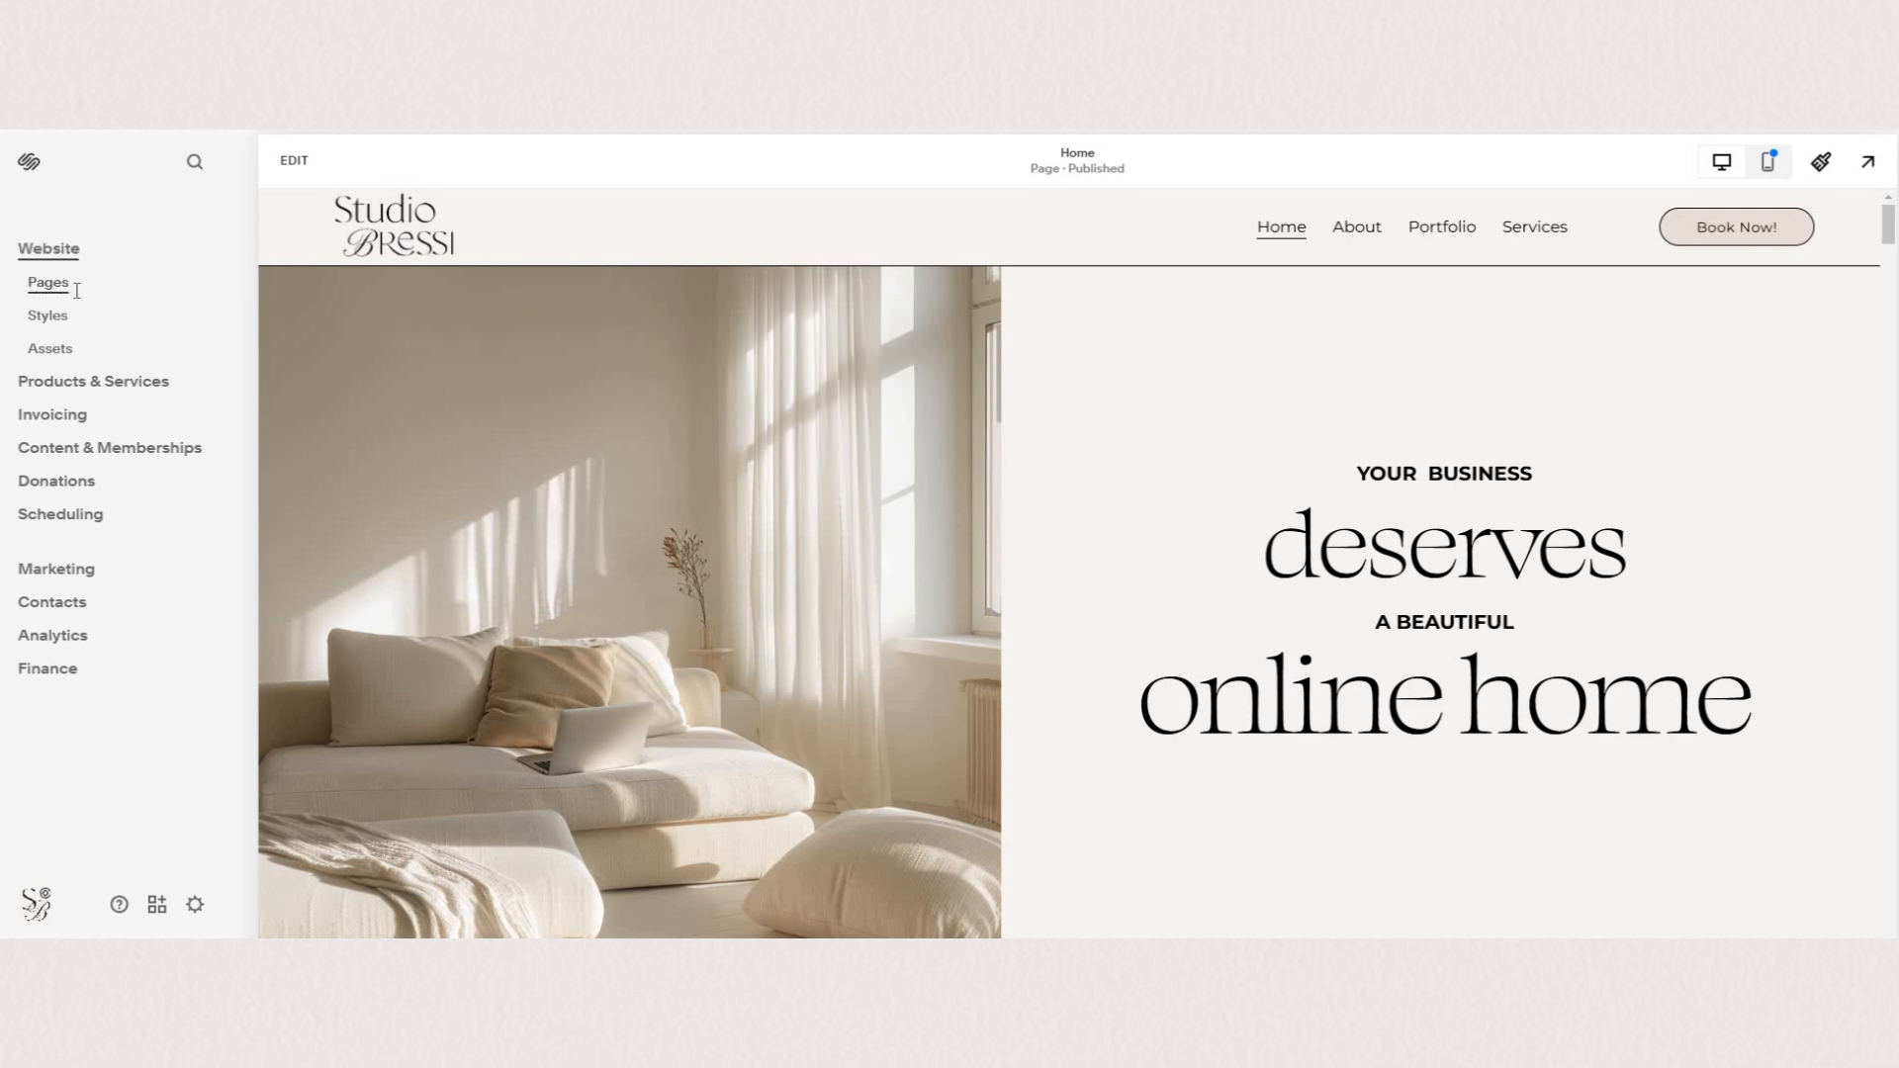
- Show the Pages panel and select the Portfolio page with its four projects
left_click(48, 283)
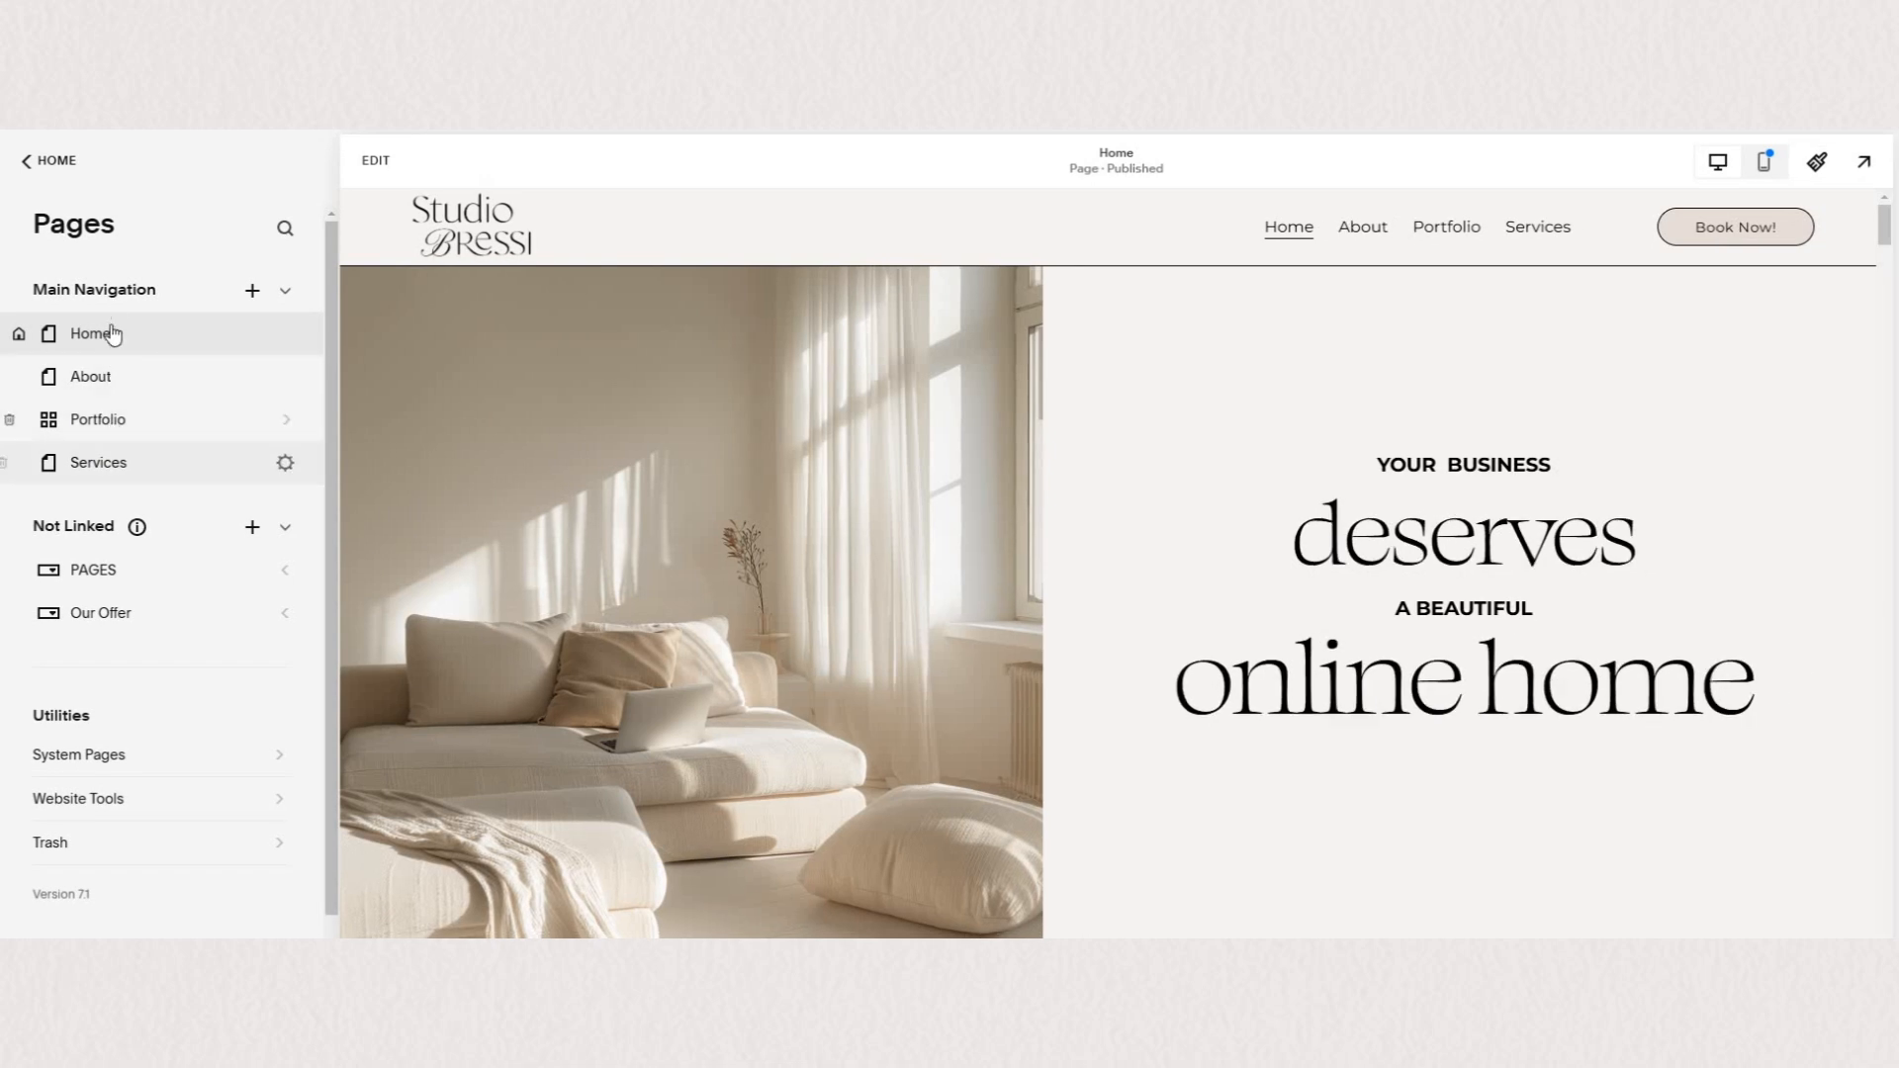
mouse_move(20, 344)
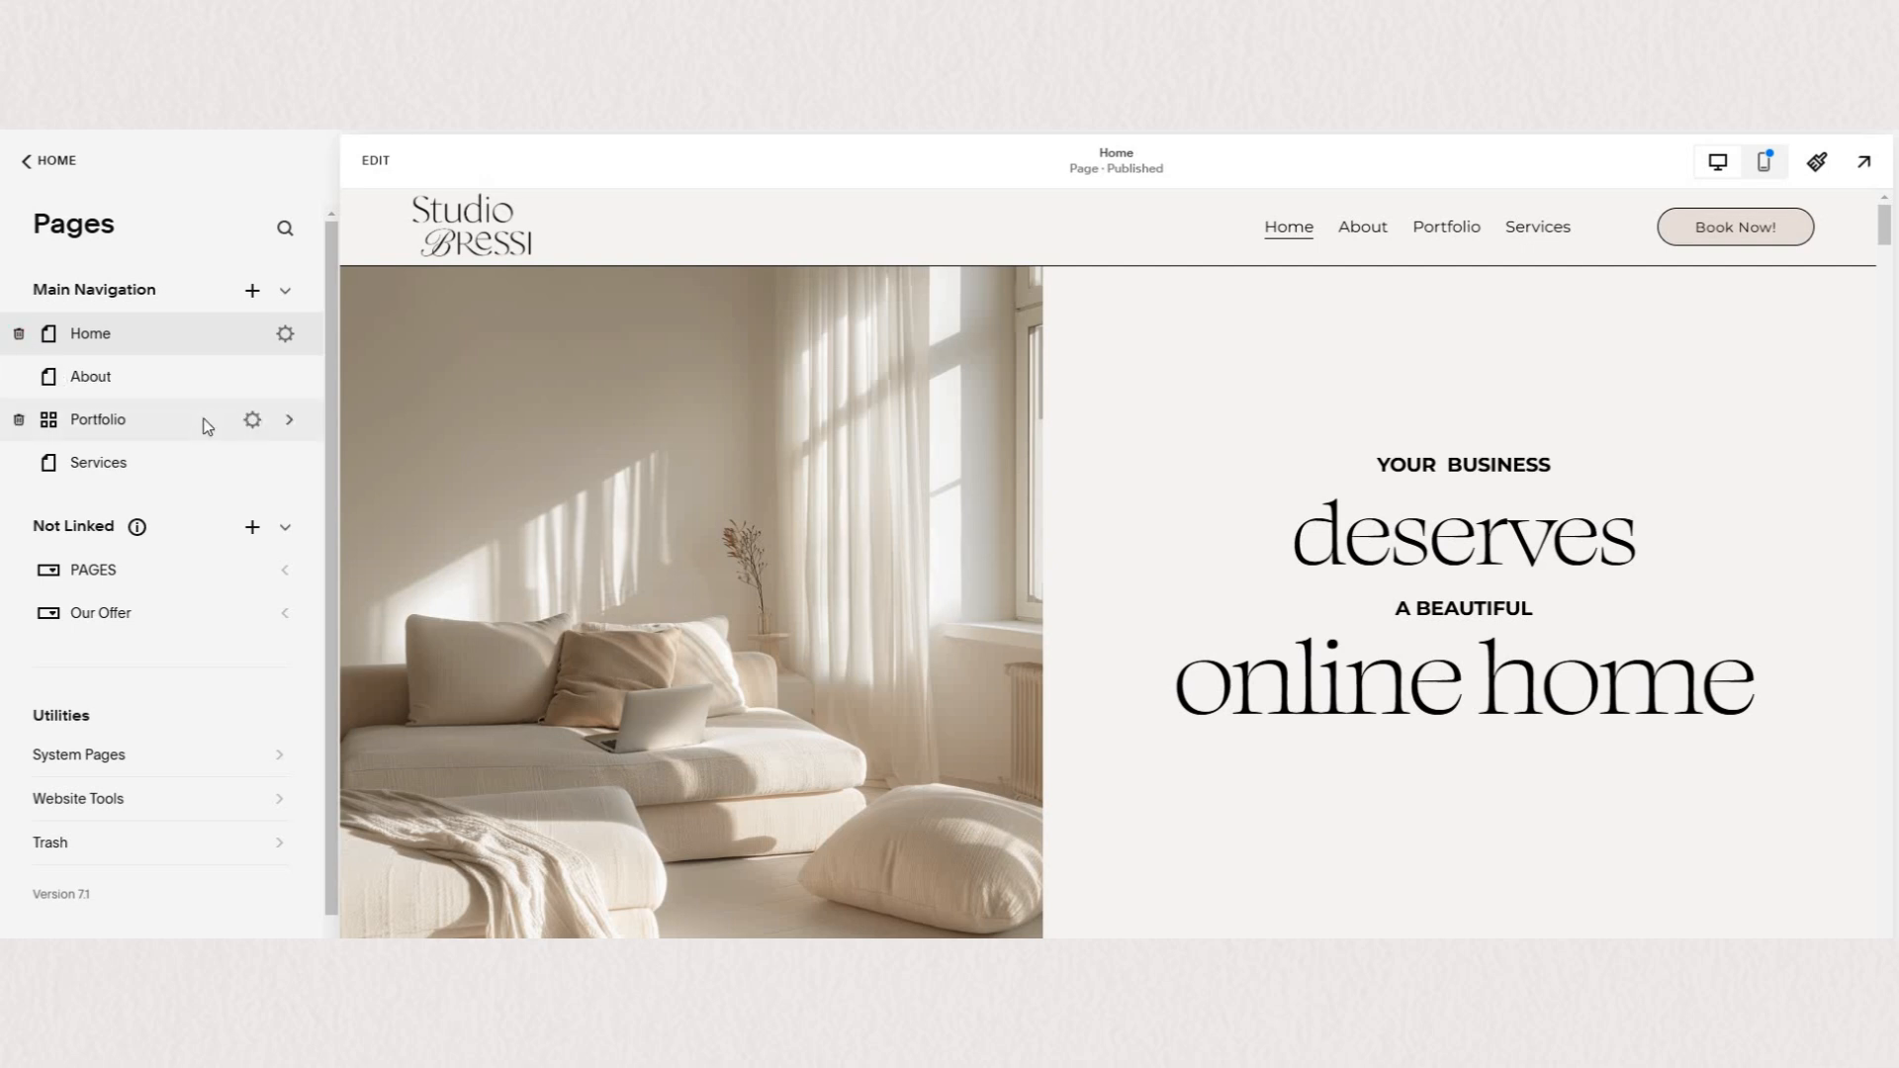
left_click(97, 419)
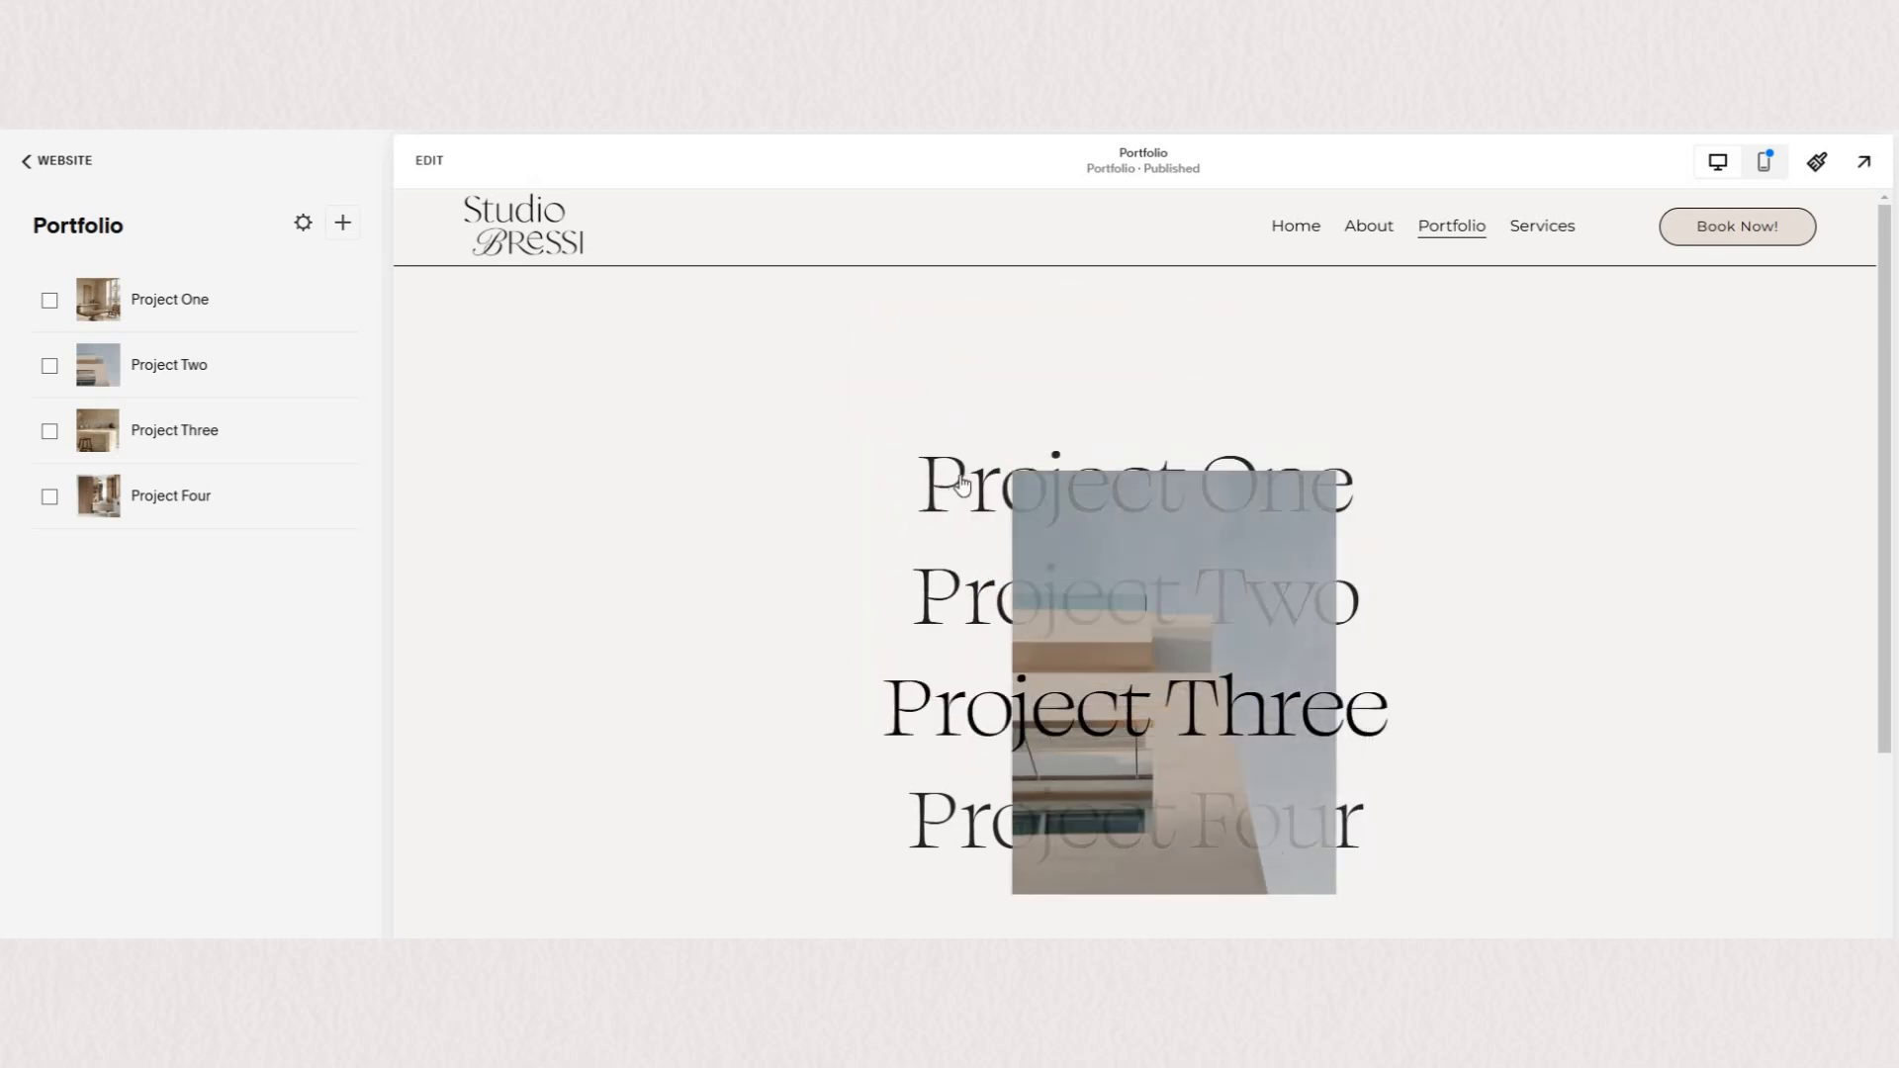
mouse_move(697, 417)
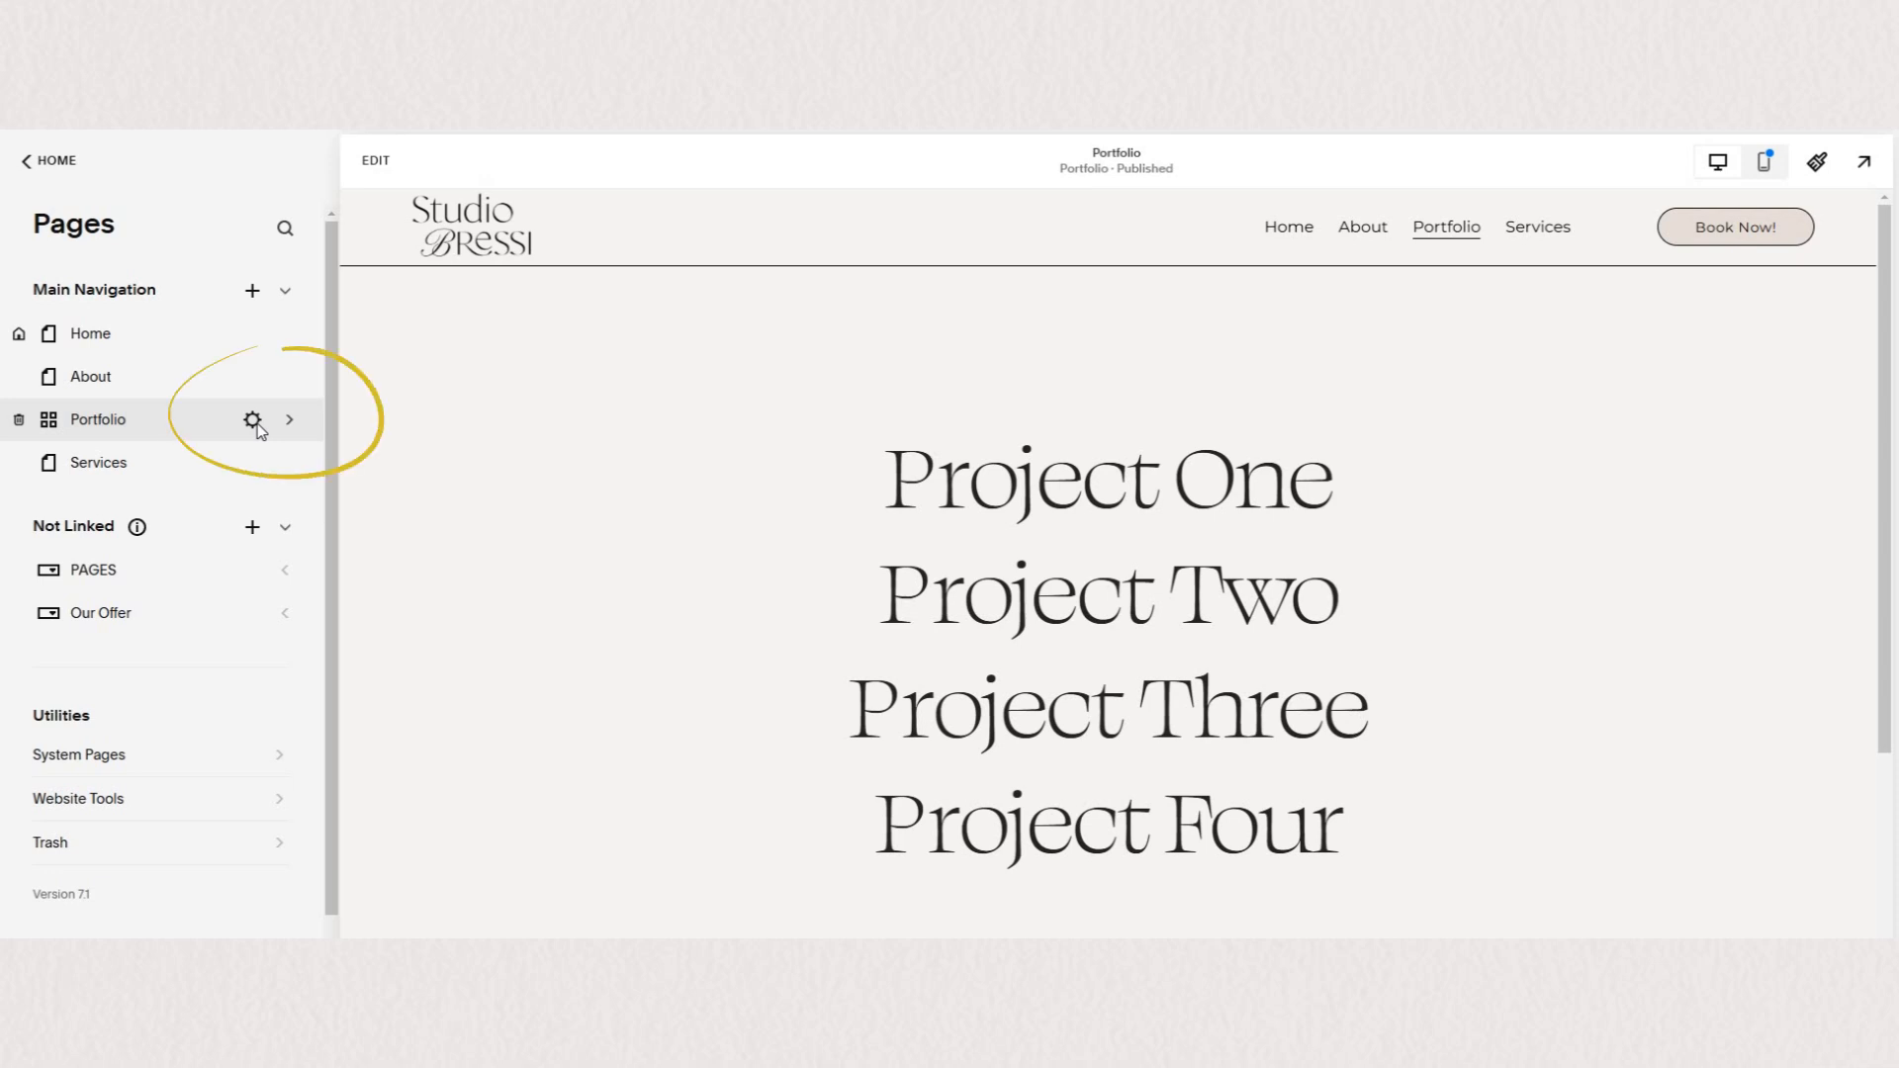
- In Portfolio's General settings, choose Set as Homepage and confirm
left_click(251, 419)
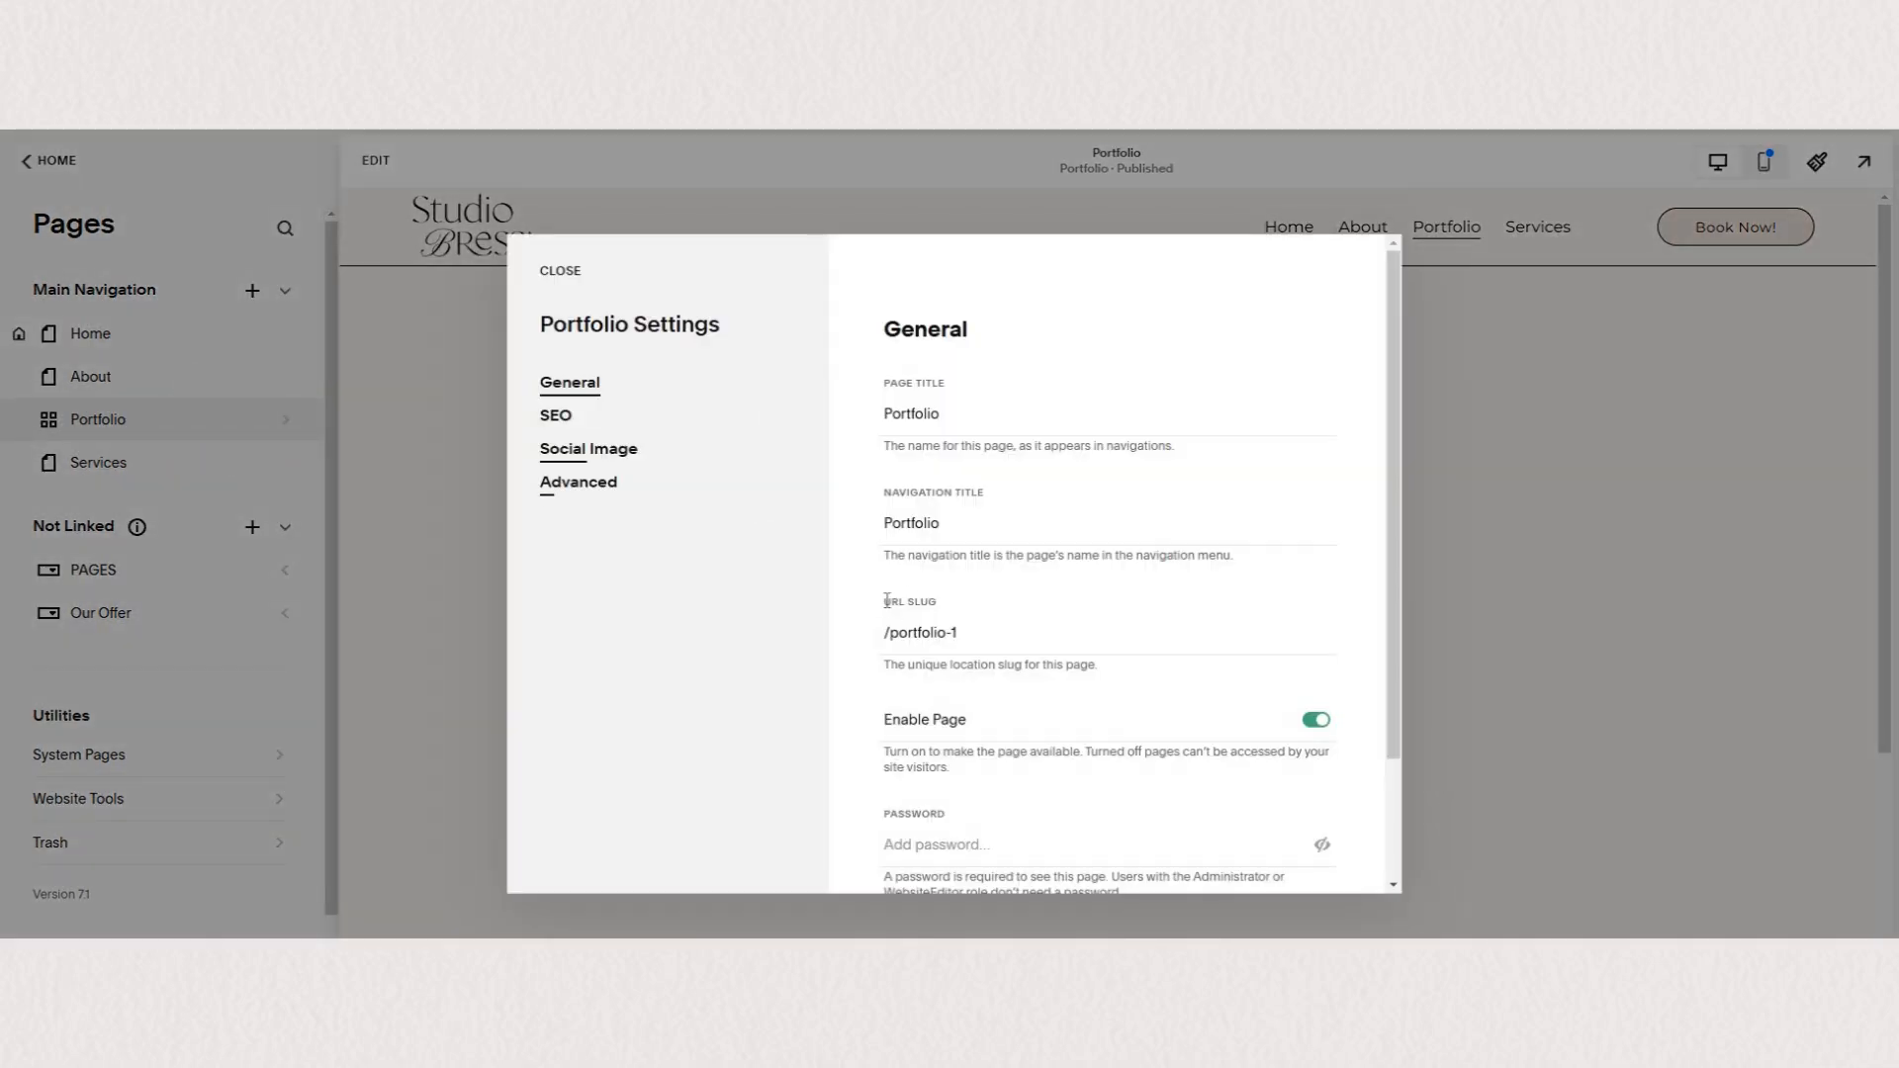
scroll("down", 3)
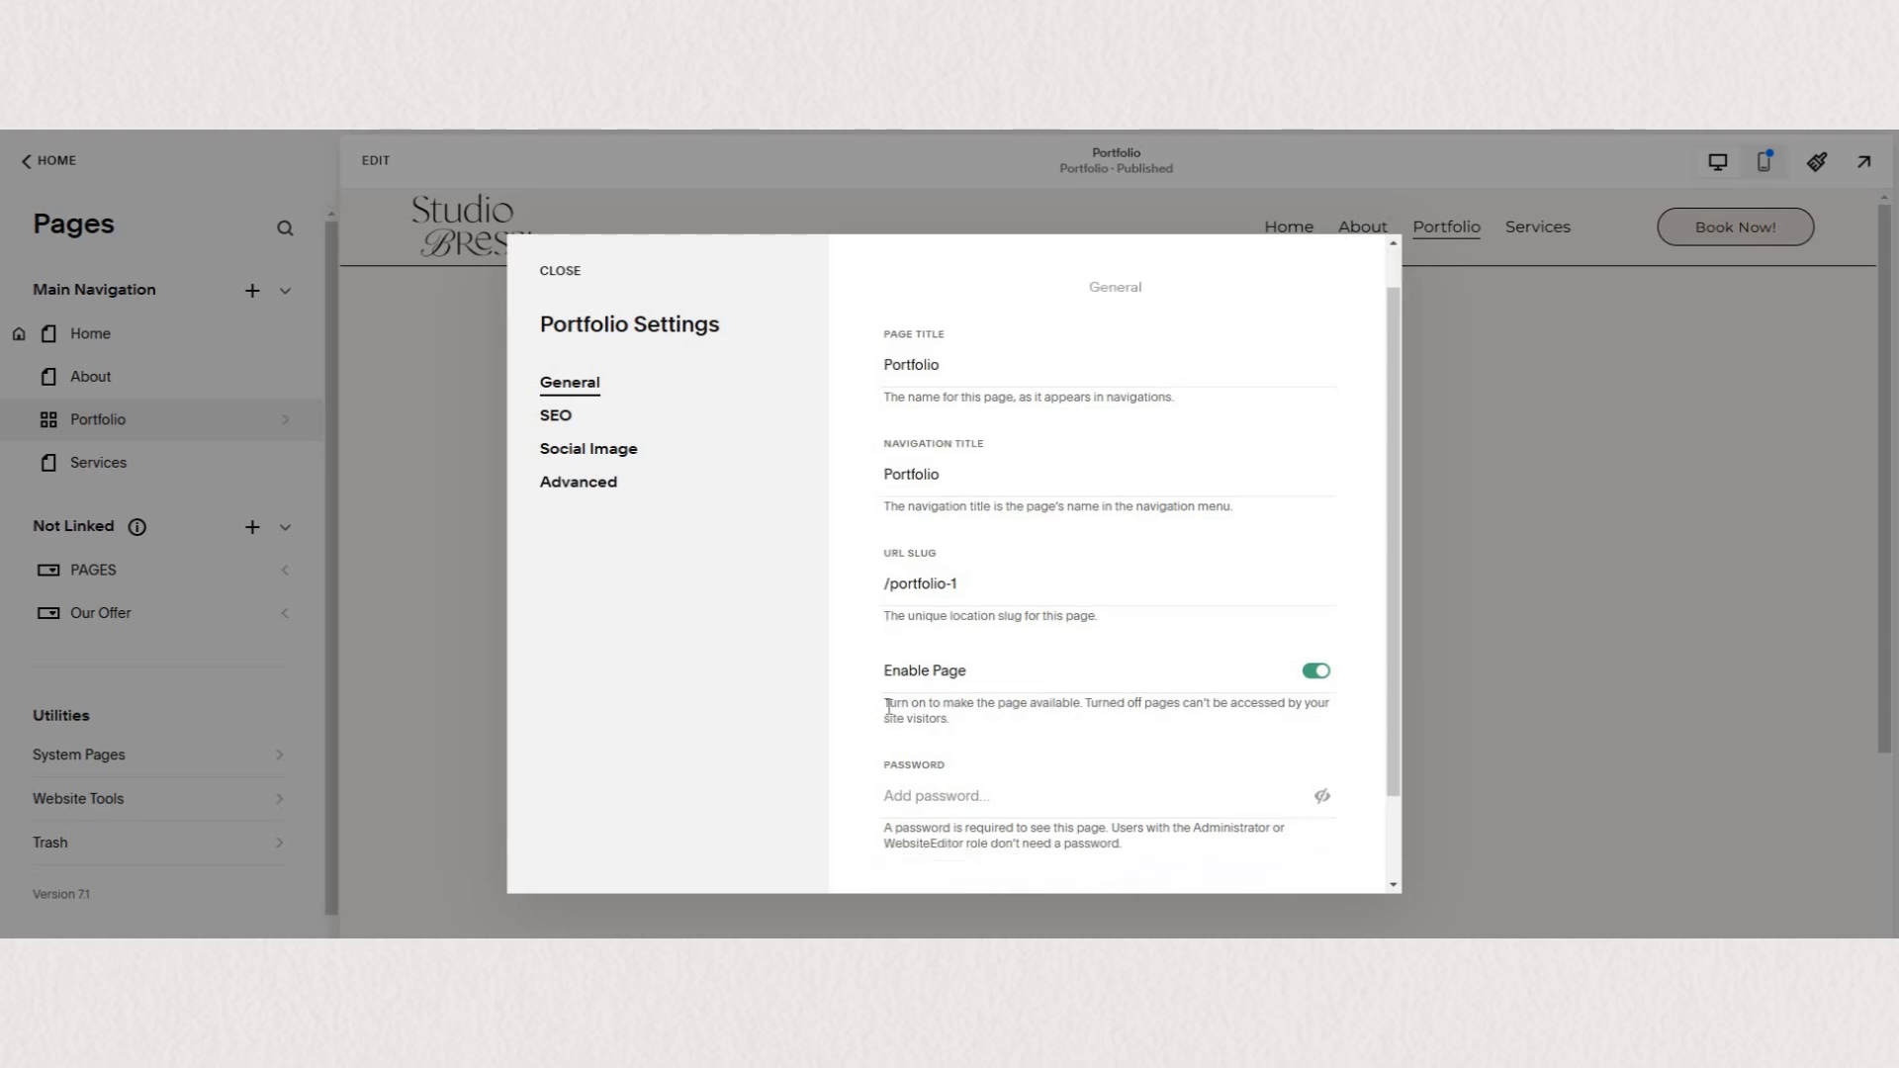
scroll("down", 3)
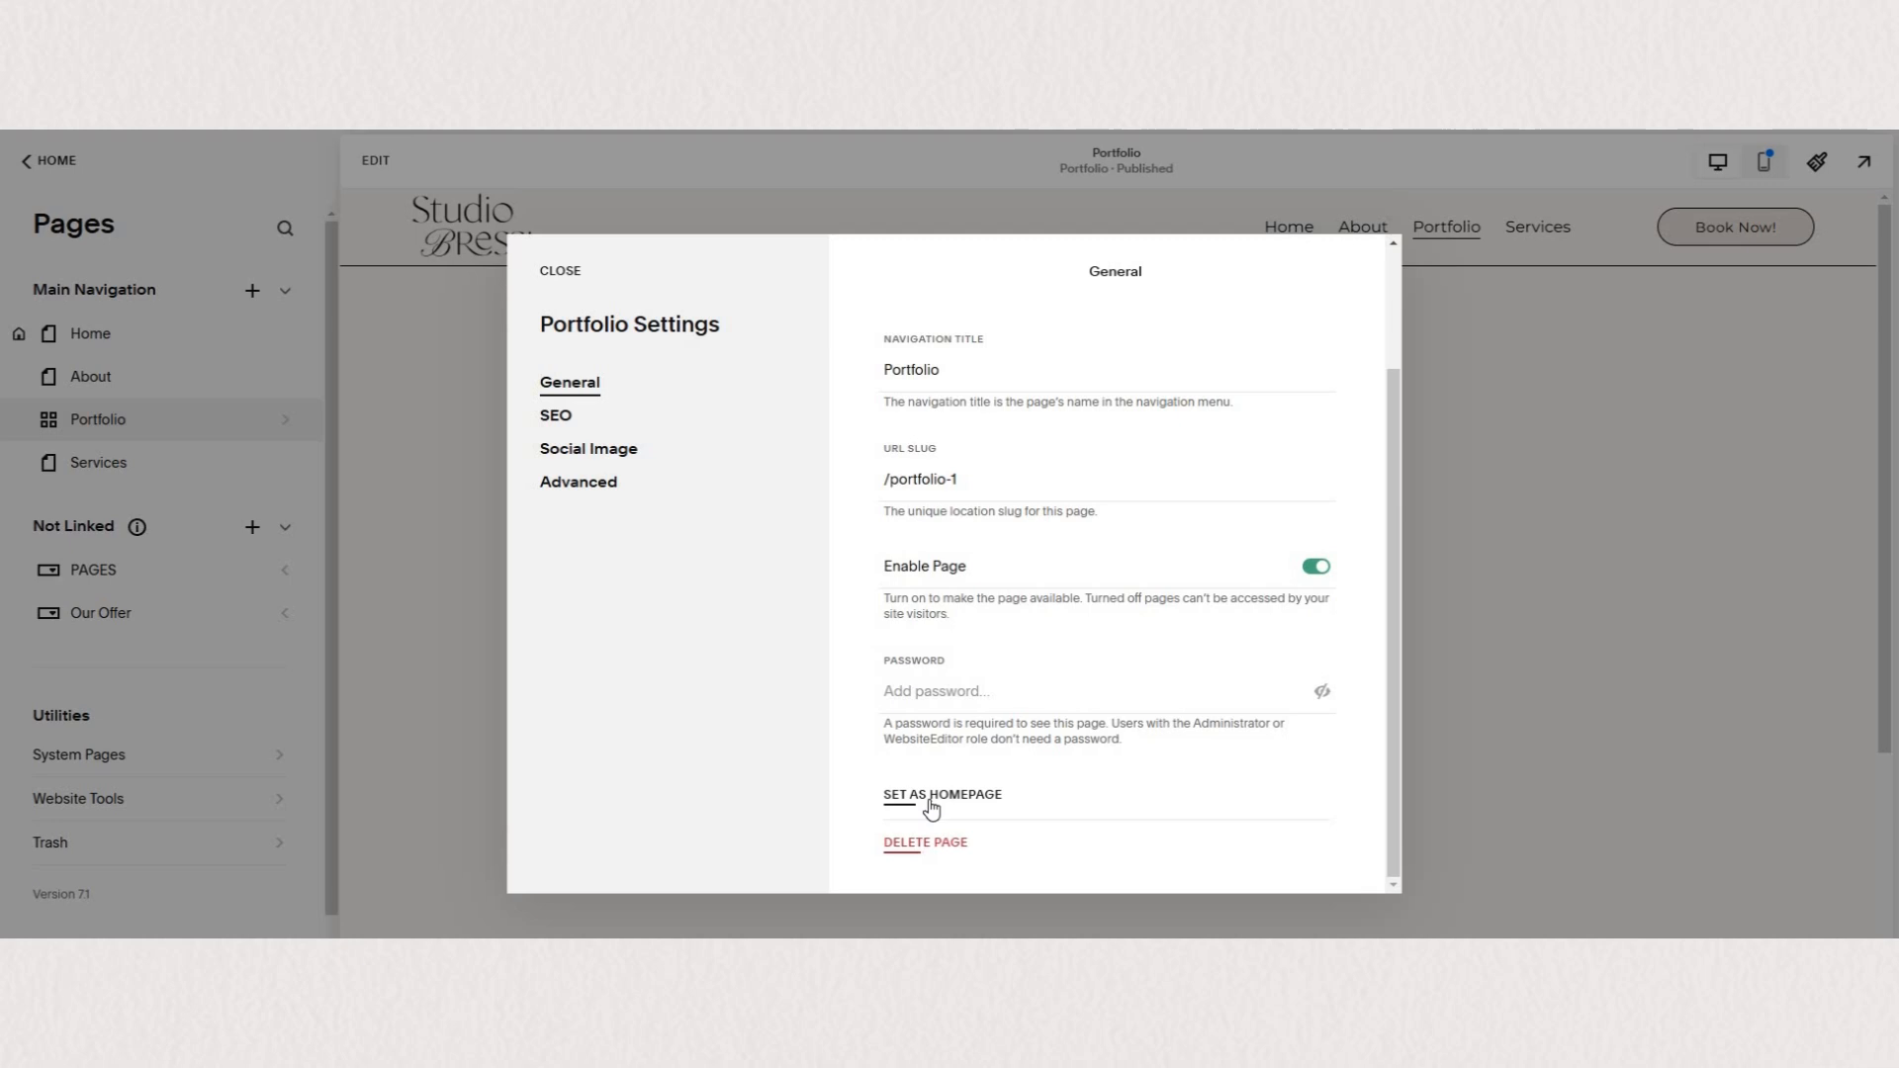
left_click(942, 795)
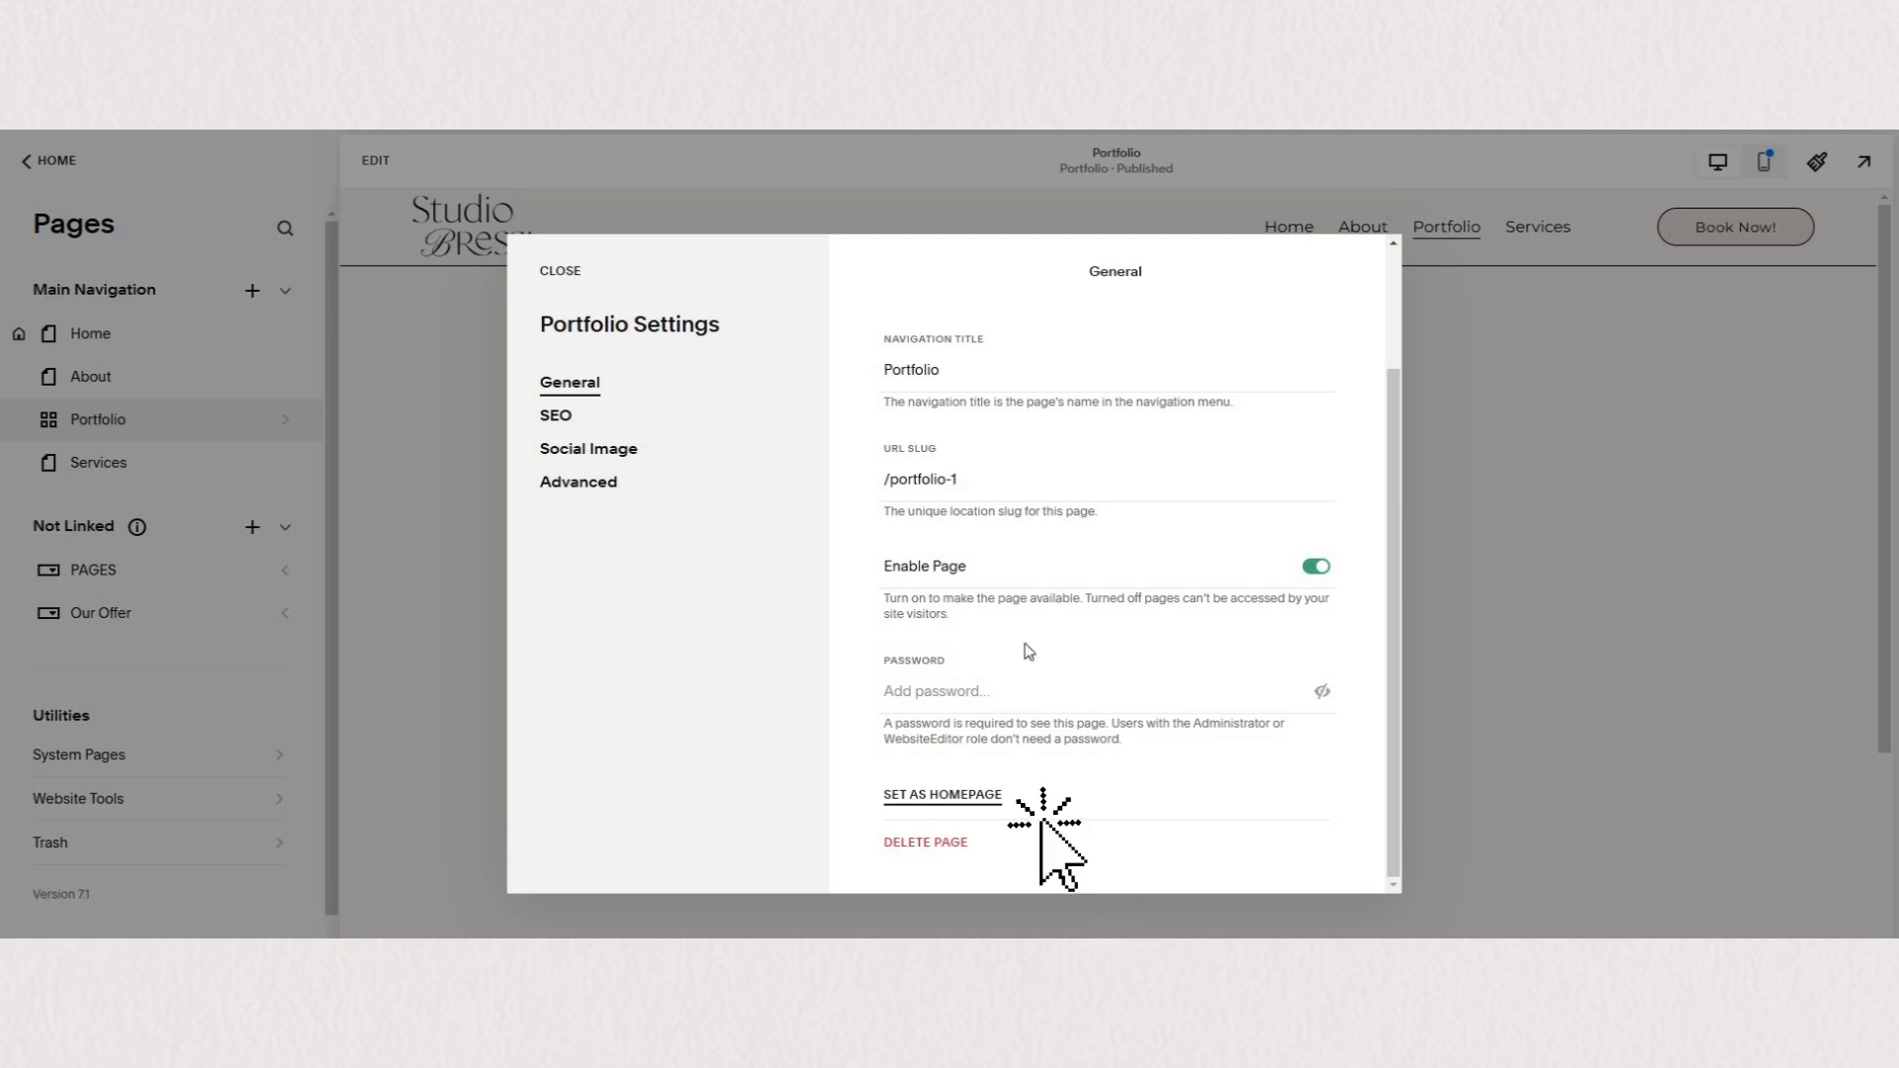
left_click(942, 795)
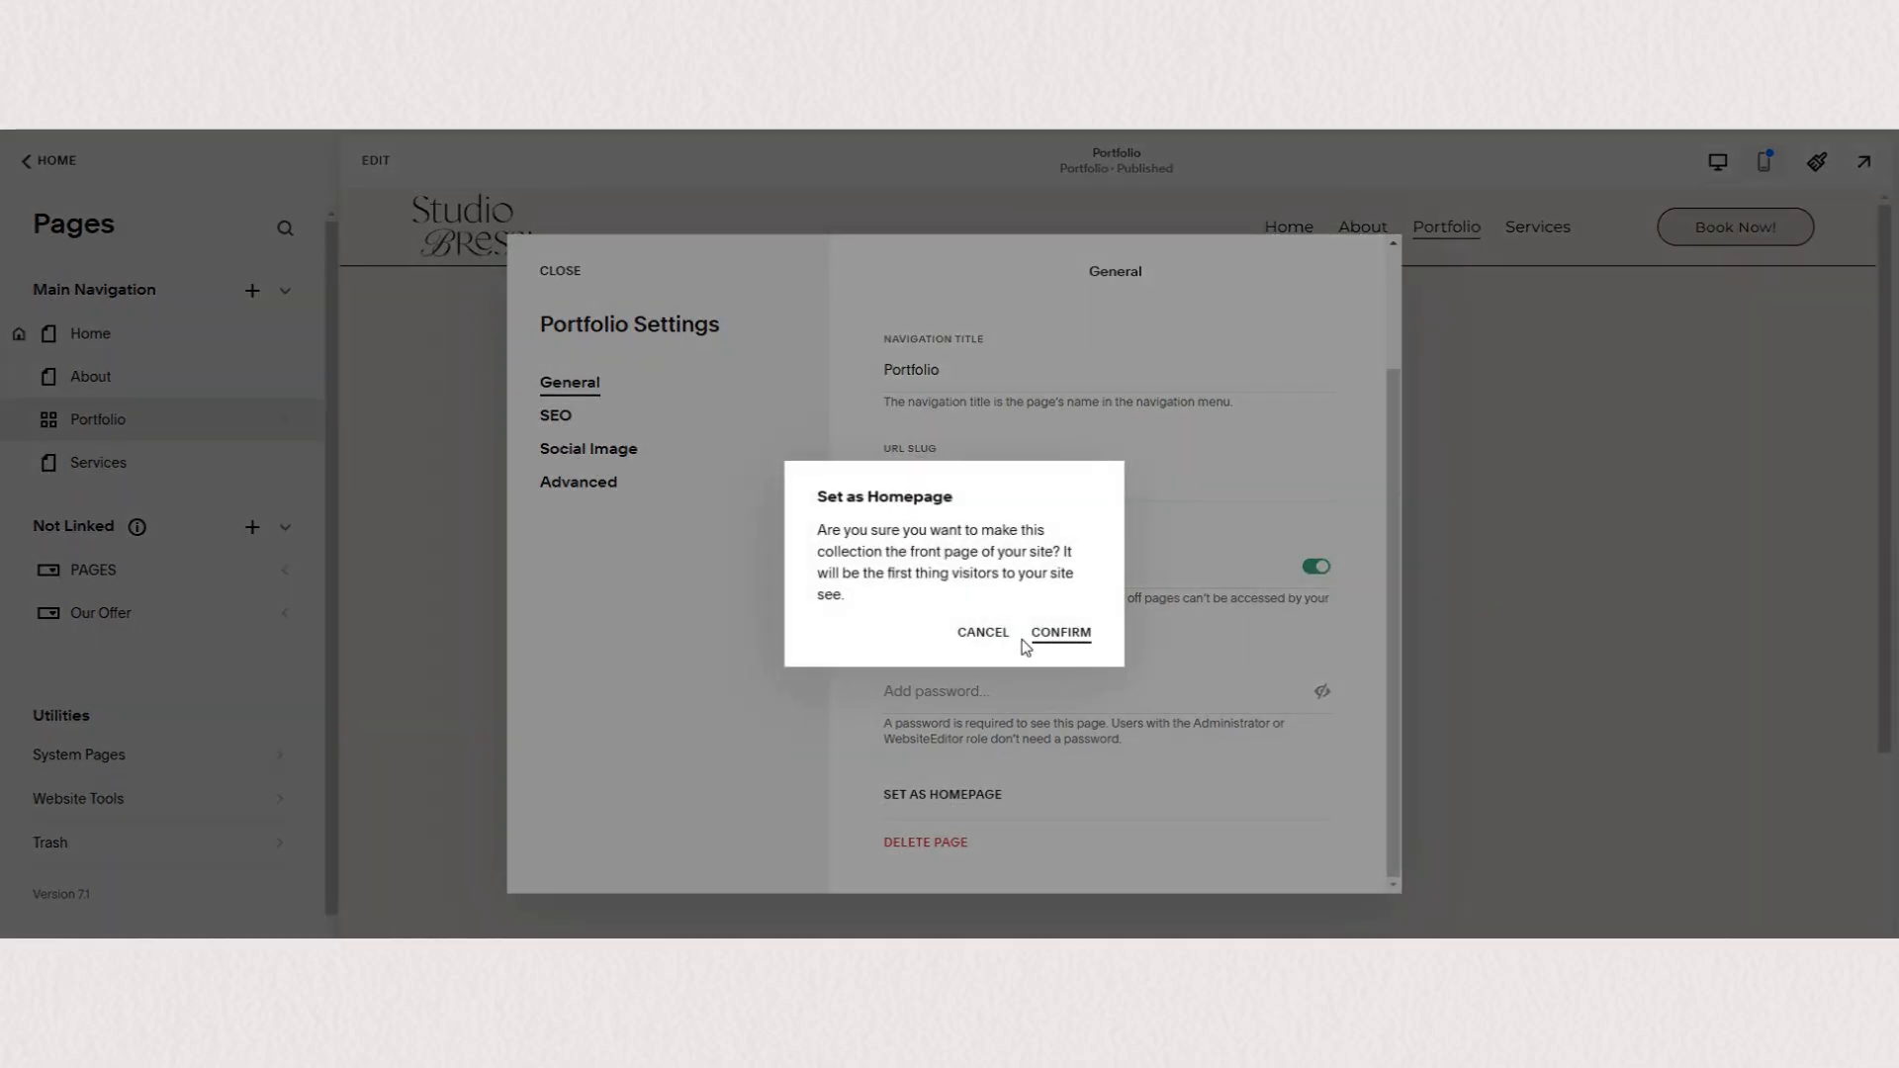
left_click(1059, 633)
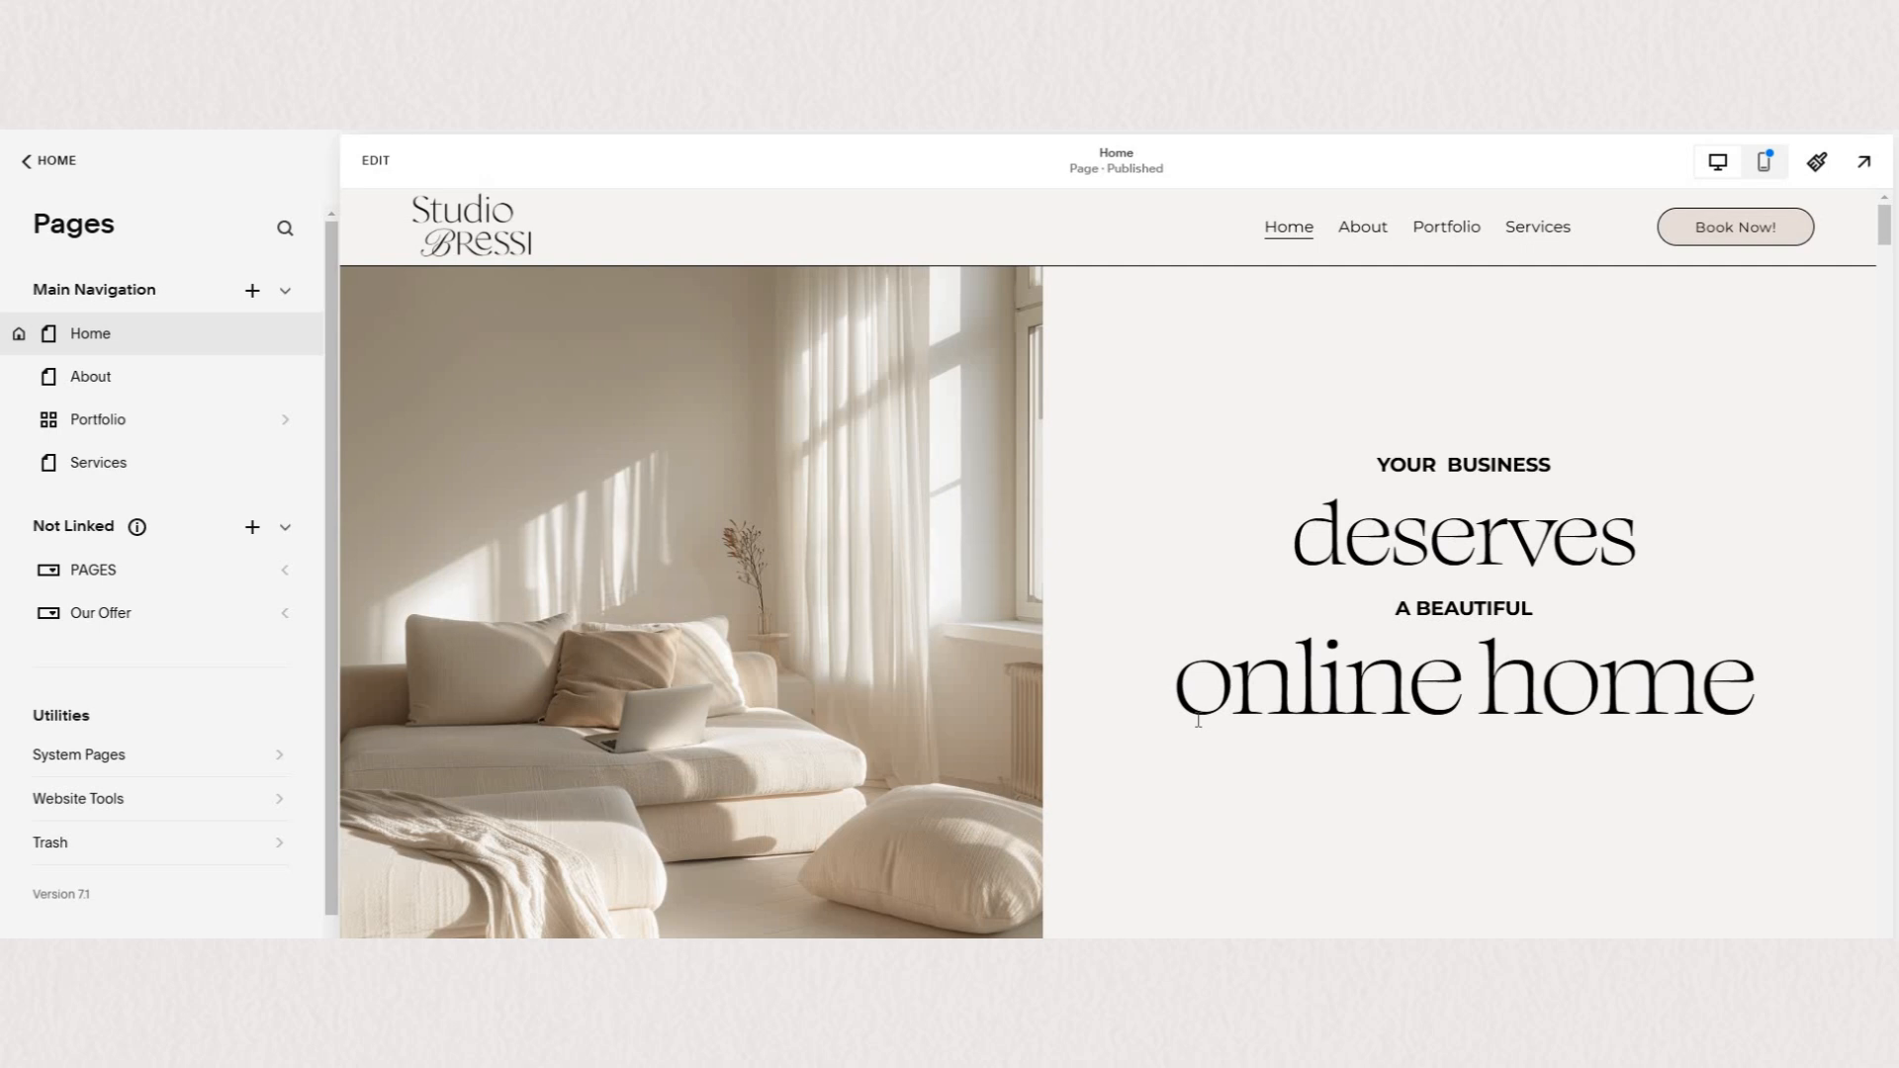
mouse_move(491, 910)
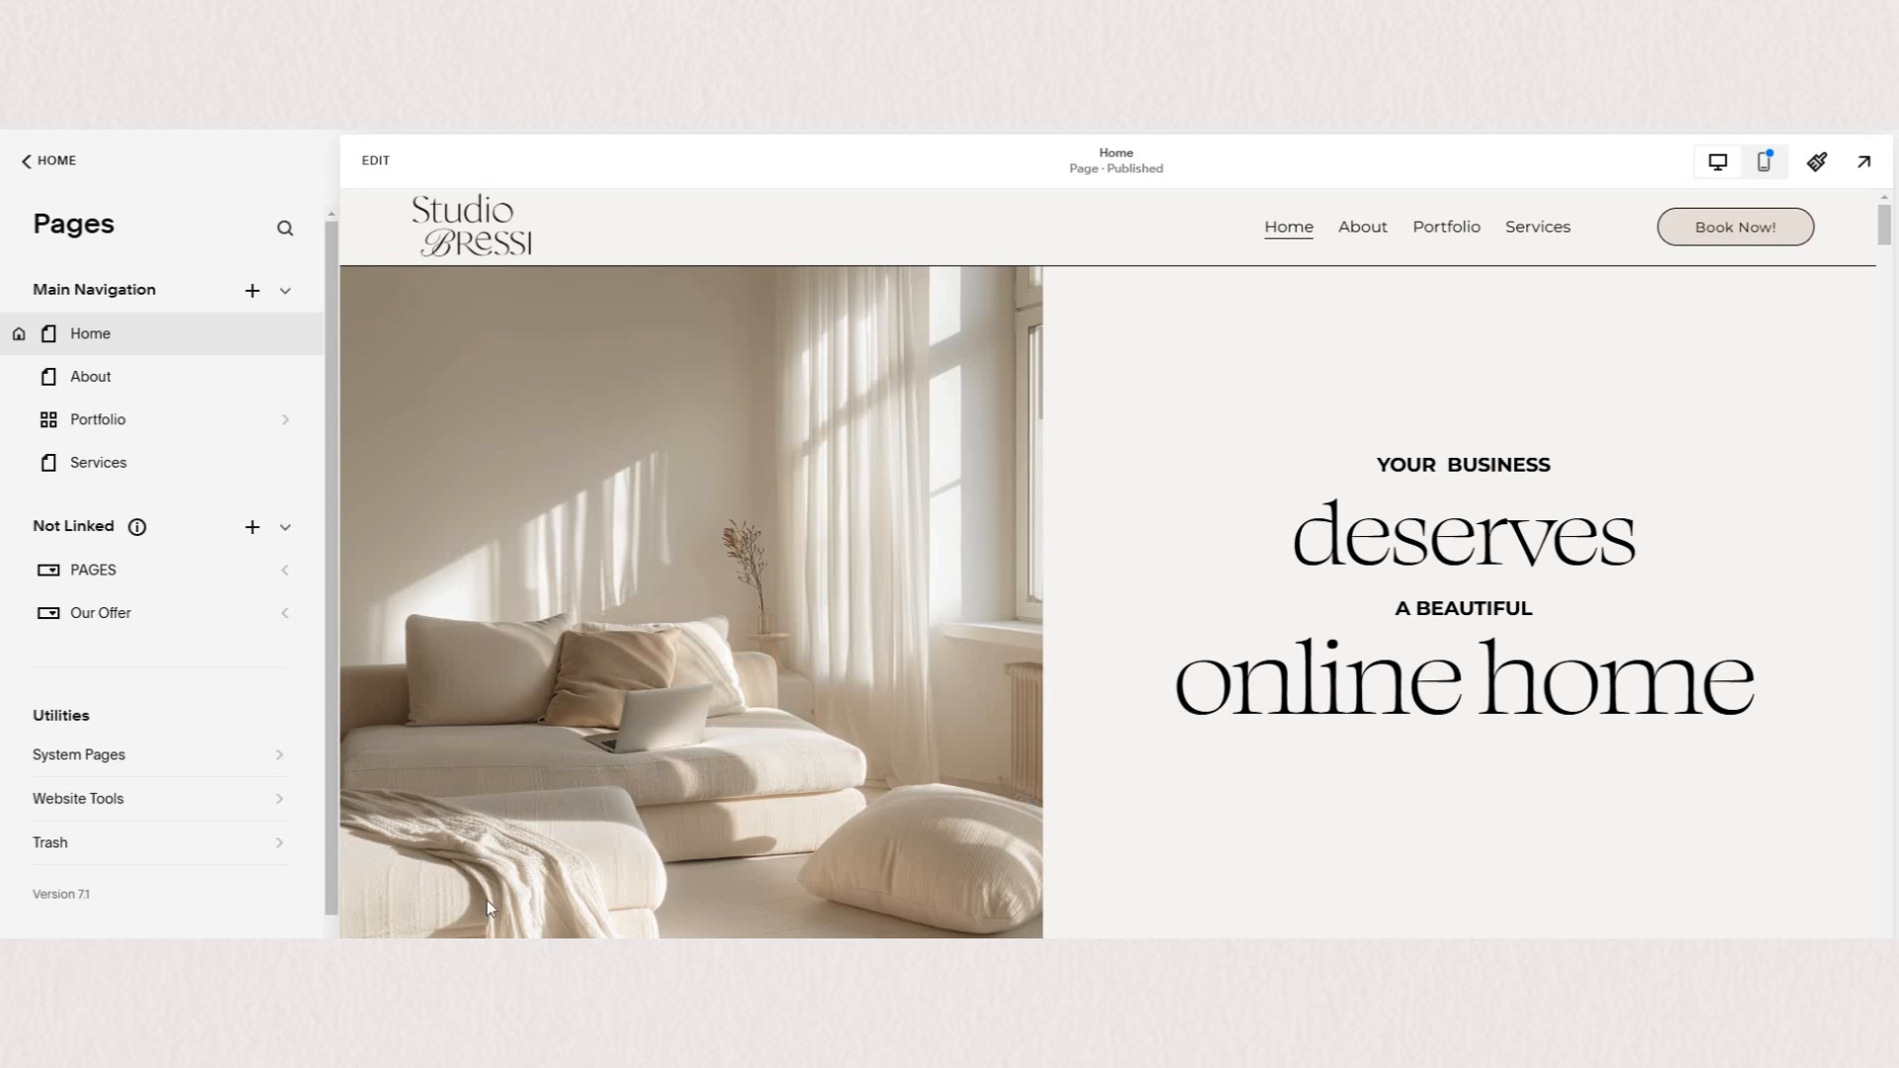